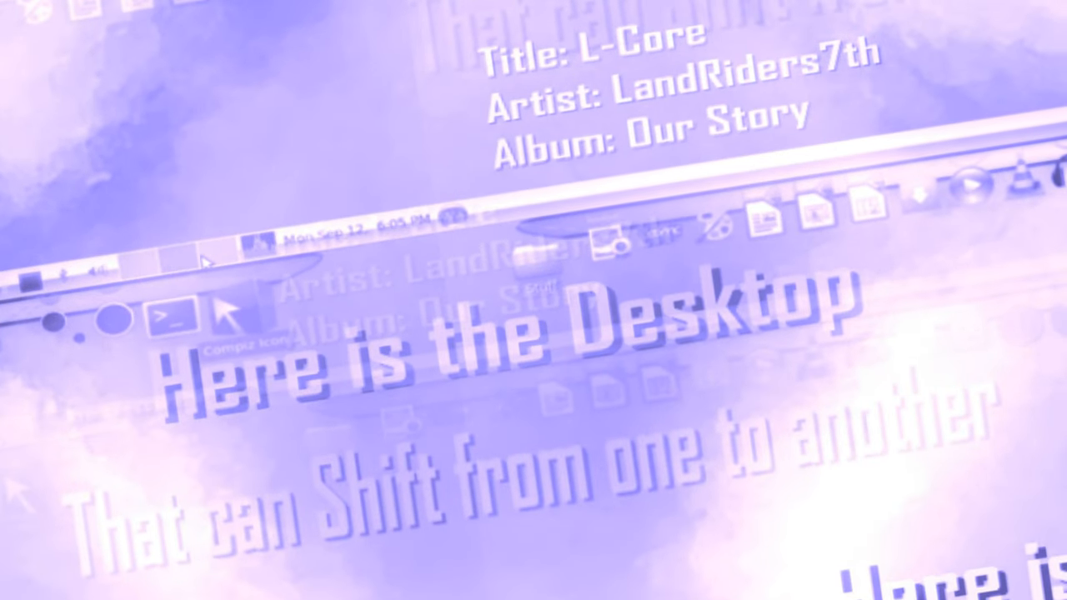
Point the omegle capture source at the Firefox window and load omegle.com in it.
{"action": "key", "text": "F7"}
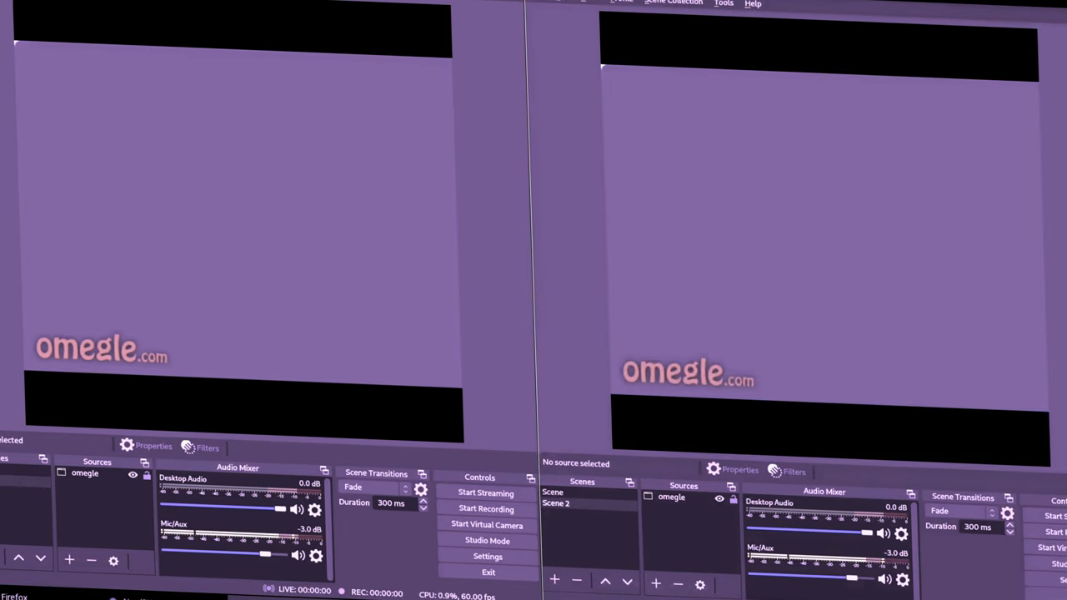
{"action": "left_click", "coordinate": [85, 473]}
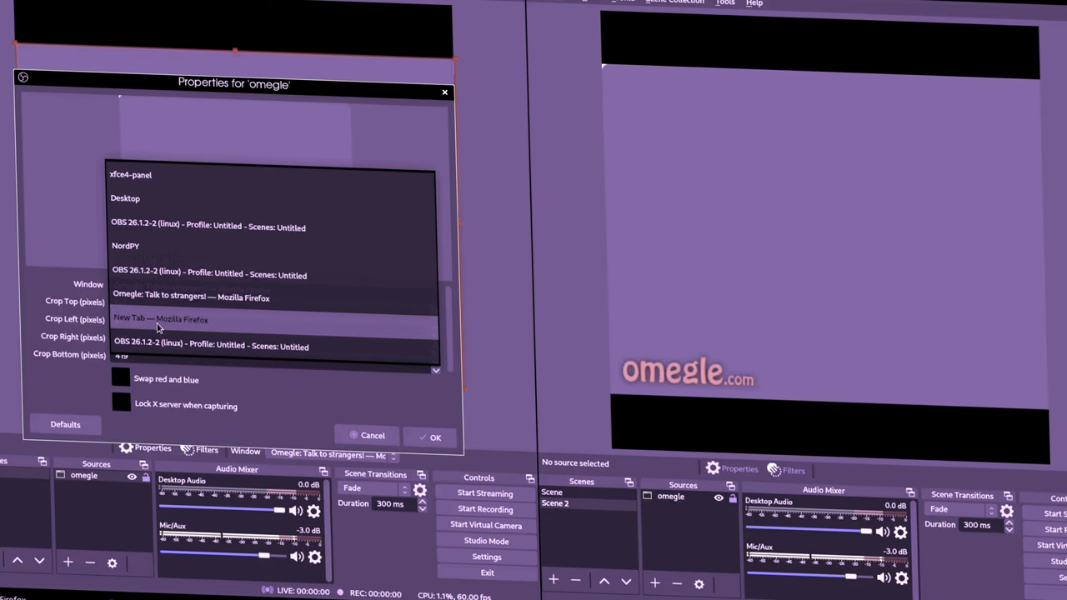
{"action": "left_click", "coordinate": [160, 318]}
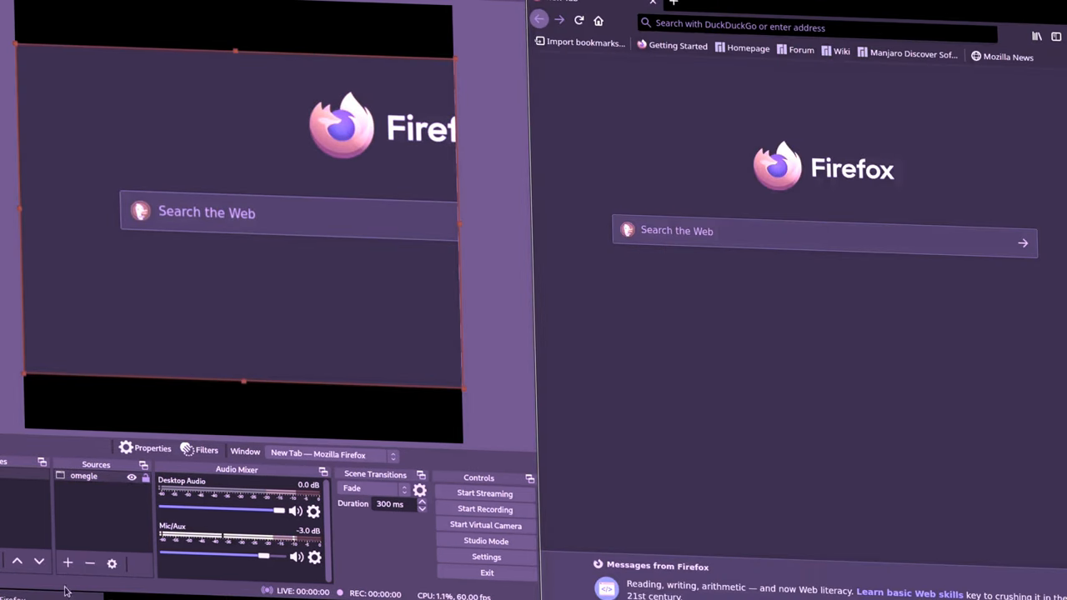
{"action": "type", "text": "omegle.com/"}
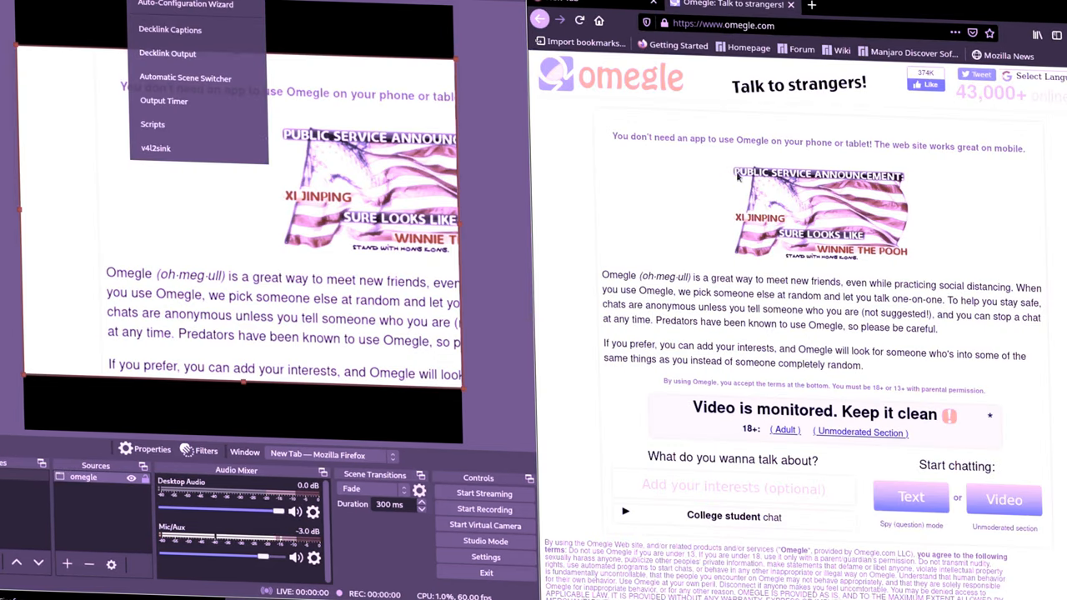
{"action": "mouse_move", "coordinate": [156, 148]}
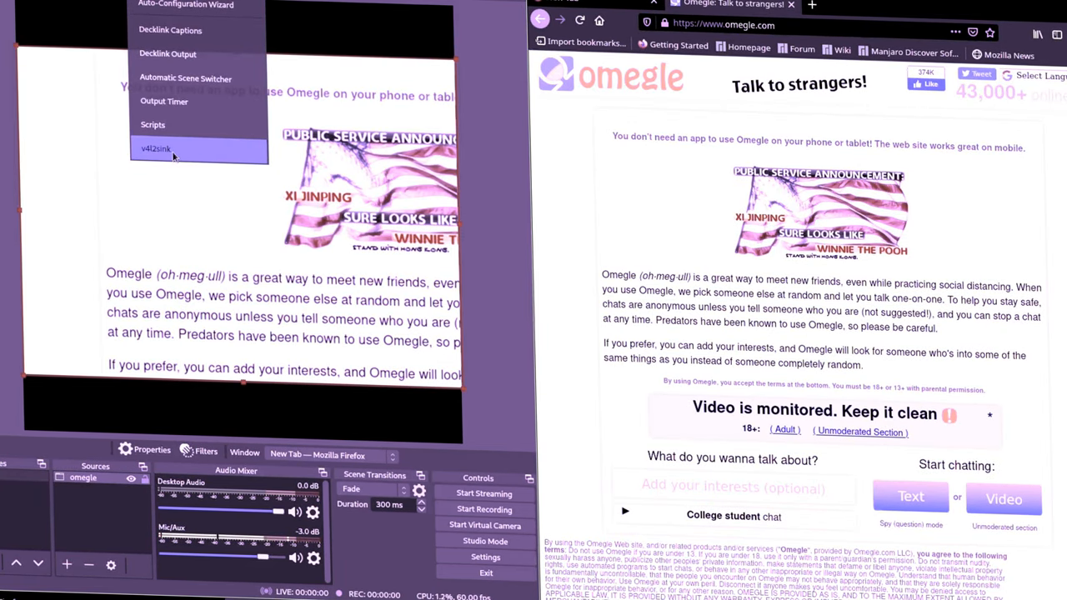
Set the v4l2sink virtual camera to /dev/video1 and start the output.
{"action": "left_click", "coordinate": [157, 147]}
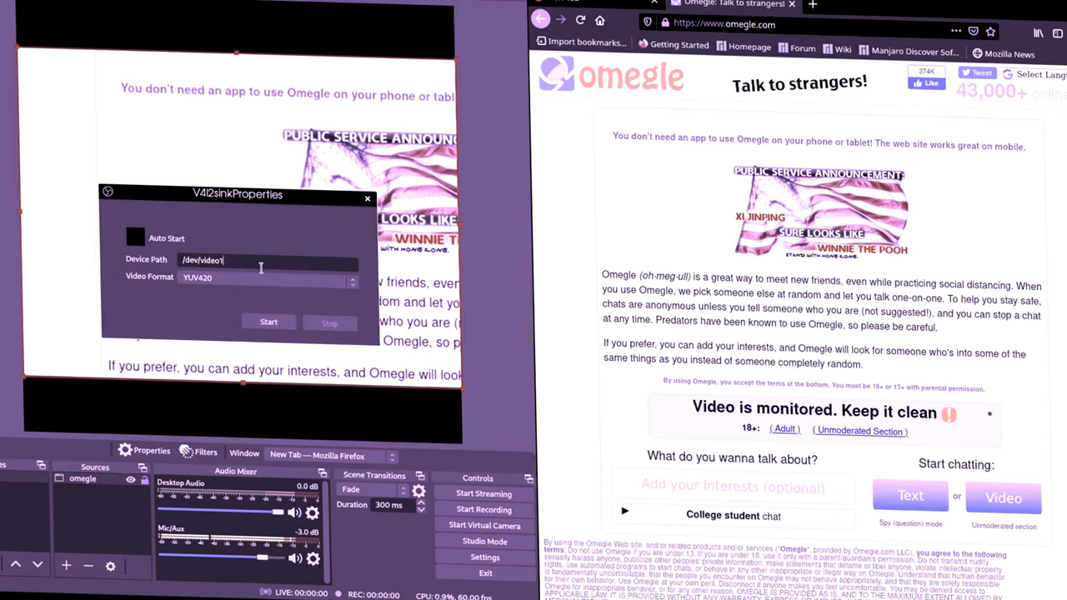
{"action": "key", "text": "BackSpace"}
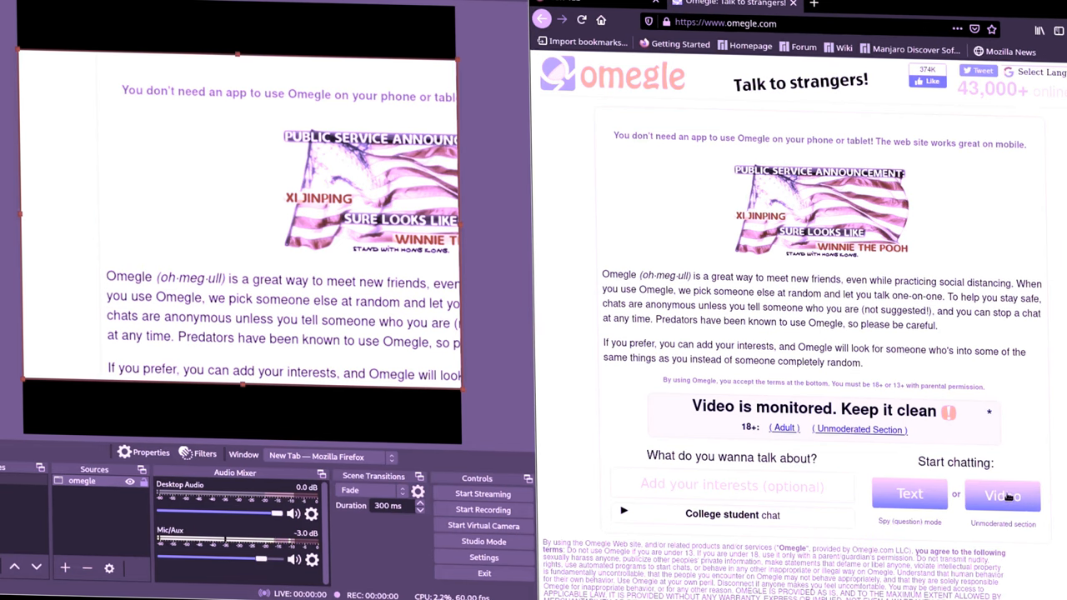
Start an Omegle video chat and allow the site to use the v4l2 virtual camera.
{"action": "left_click", "coordinate": [1002, 495]}
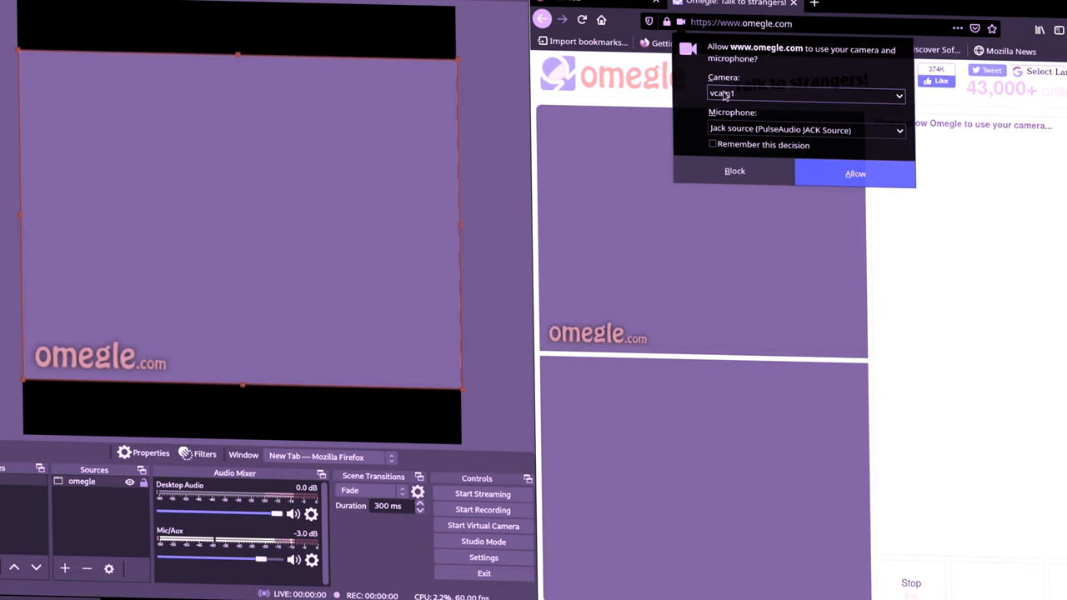
{"action": "left_click", "coordinate": [803, 94]}
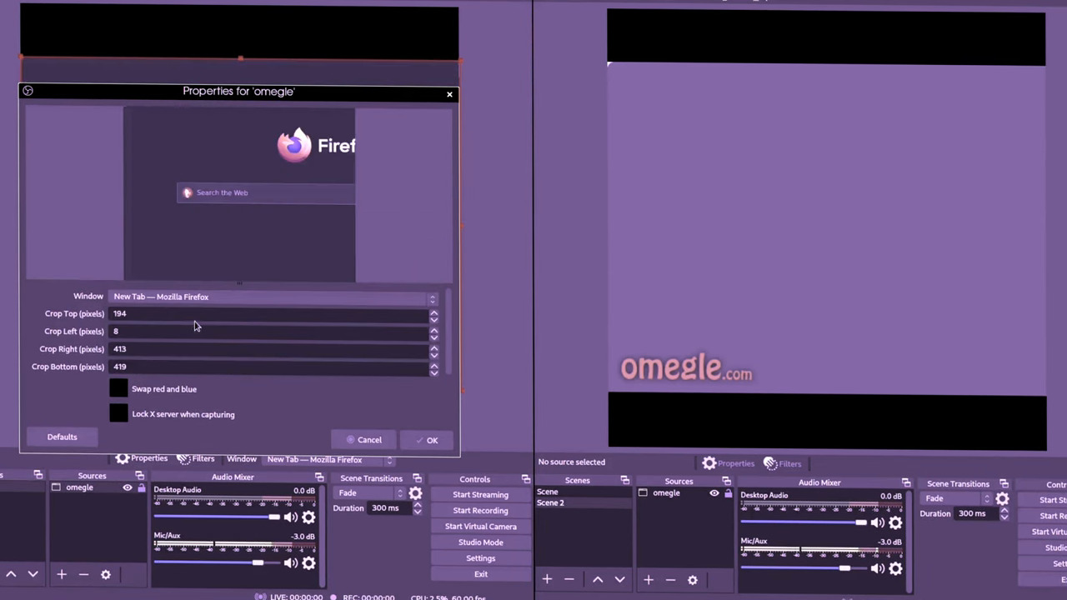
Enter crop values on the omegle source so only the wanted page area is sent.
{"action": "left_click", "coordinate": [427, 440]}
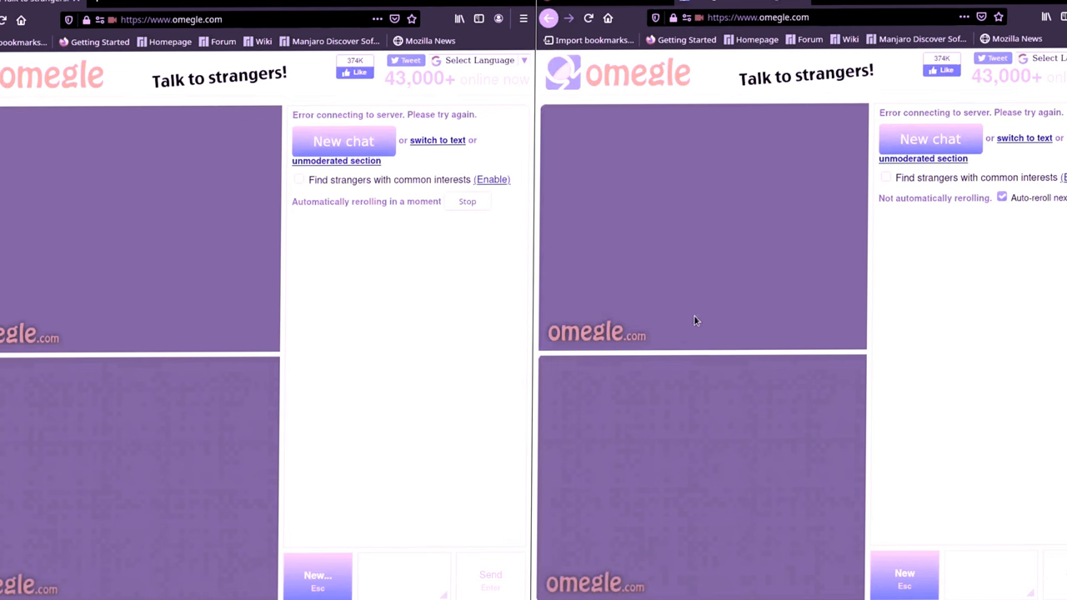
{"action": "mouse_move", "coordinate": [407, 416]}
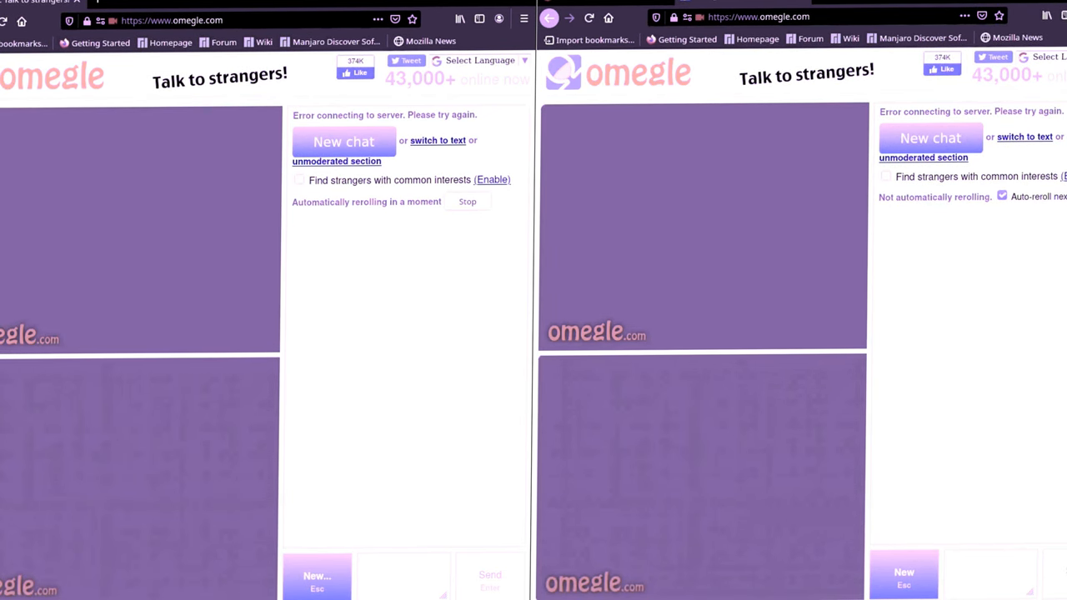
{"action": "mouse_move", "coordinate": [687, 455]}
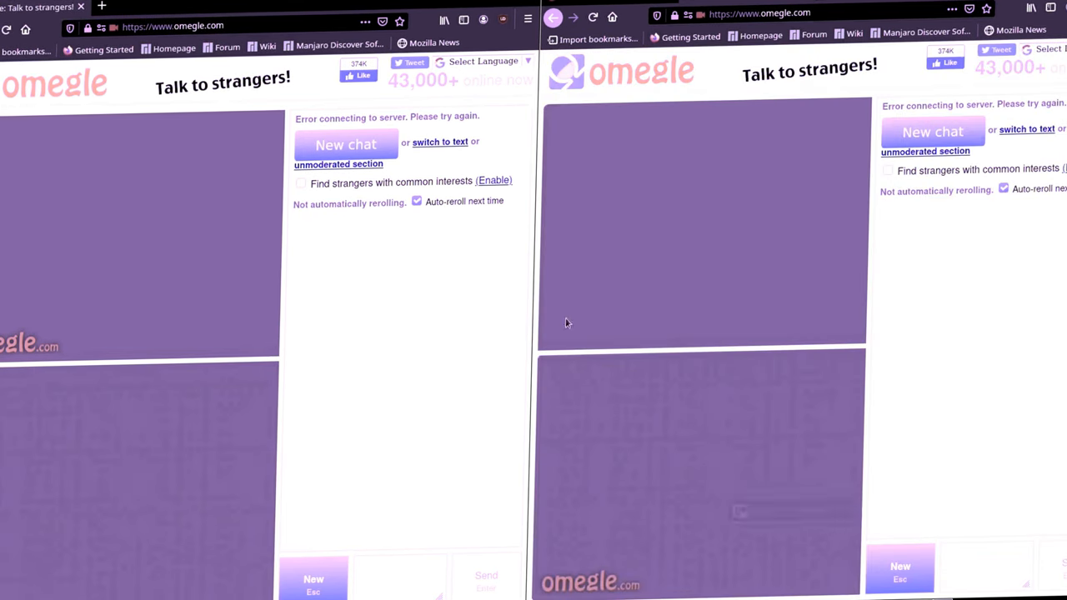
Start a new Omegle chat after the server connection error to reach a stranger.
{"action": "left_click", "coordinate": [503, 20]}
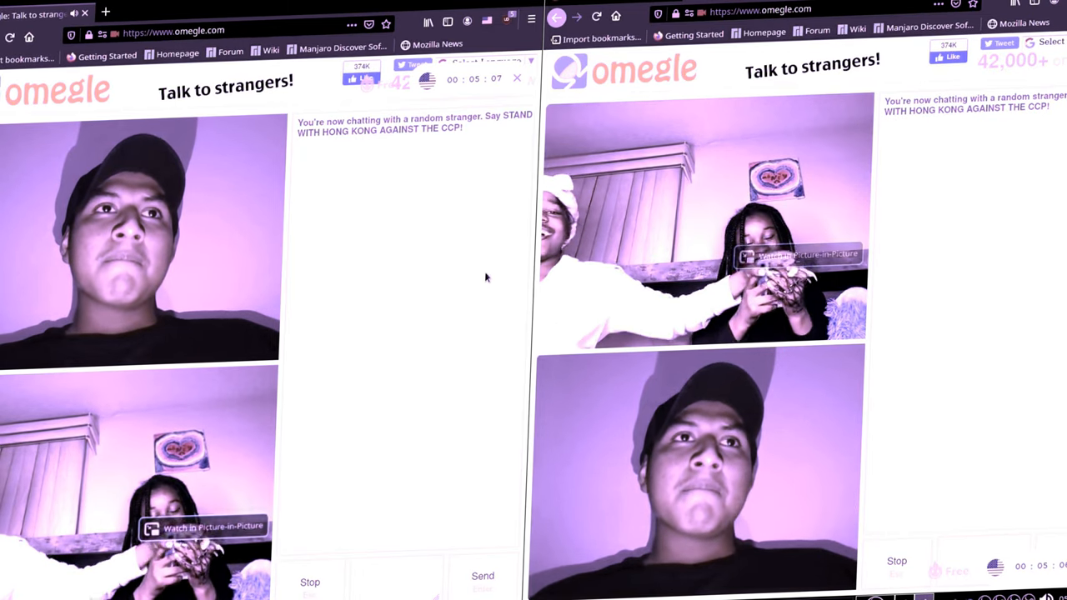
{"action": "mouse_move", "coordinate": [1030, 237]}
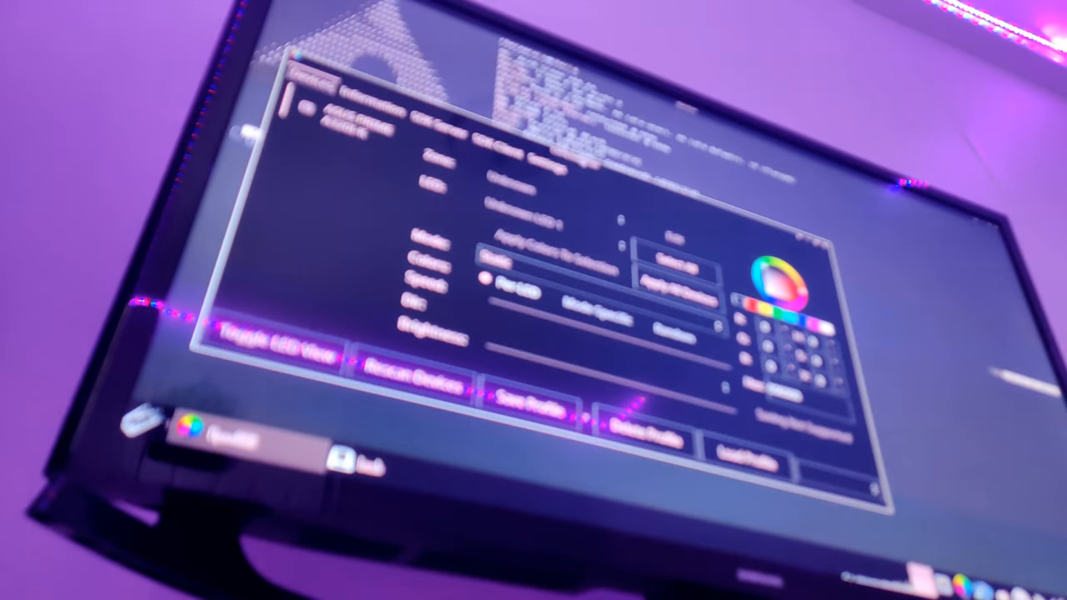
Carry on the Omegle video chat with the OBS virtual camera as the feed.
{"action": "left_click", "coordinate": [525, 236]}
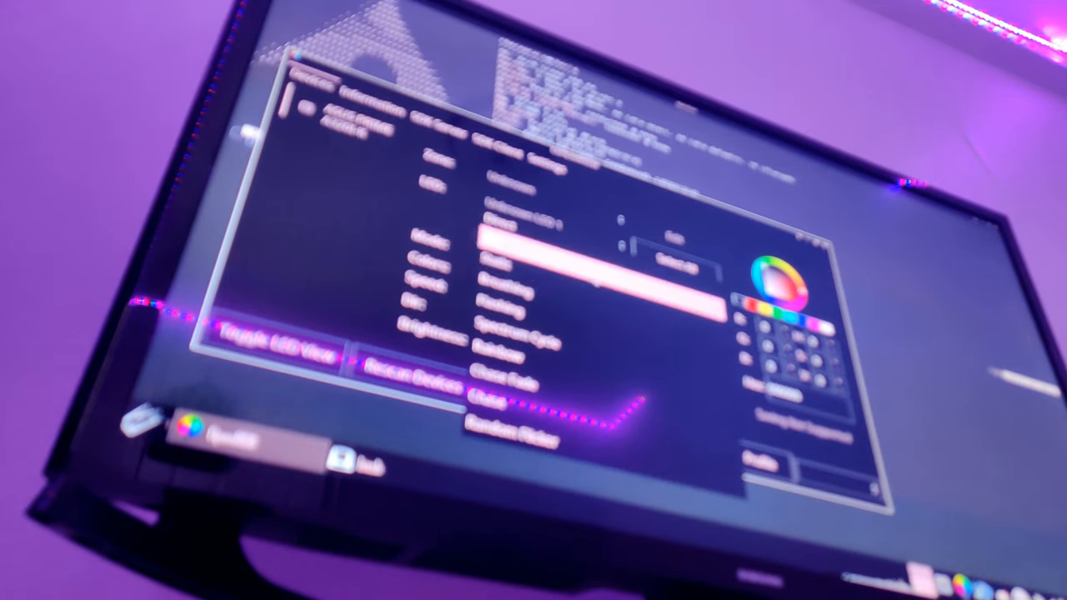